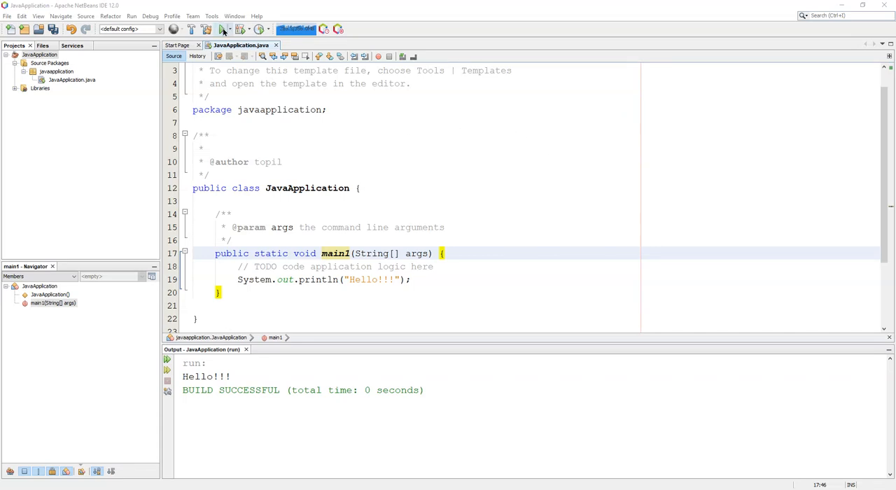
- Run the project and dismiss the missing main class notice
click(221, 28)
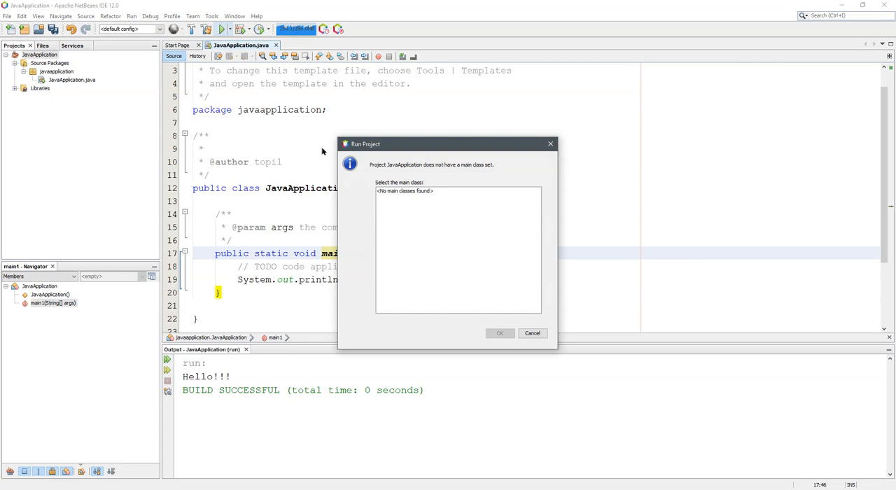
mouse_move(455, 167)
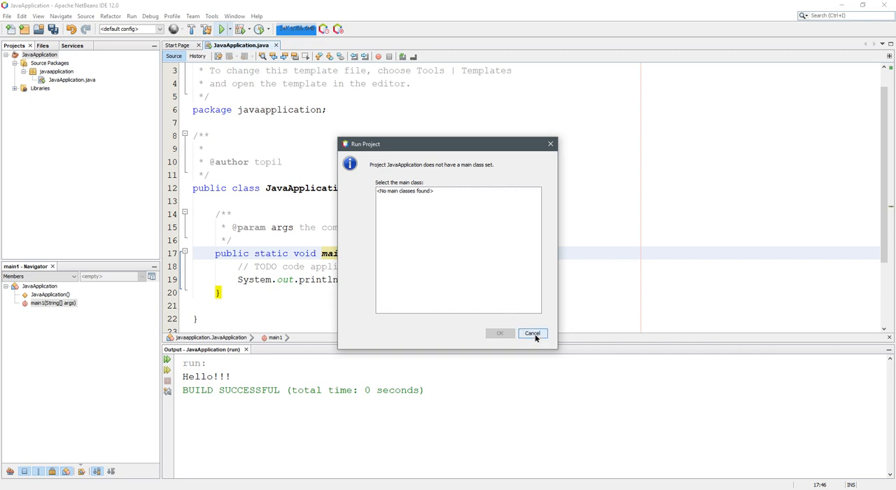
click(532, 332)
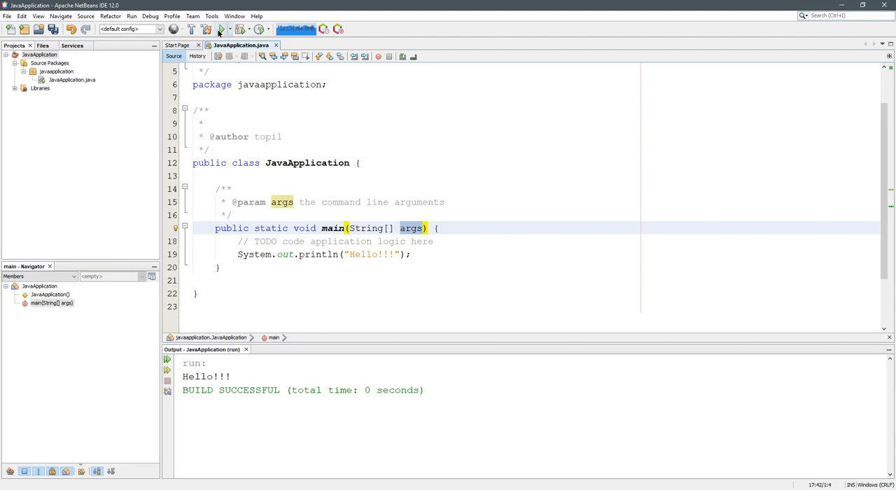
- Run the project, confirming javaapplication.JavaApplication as the main class
click(220, 28)
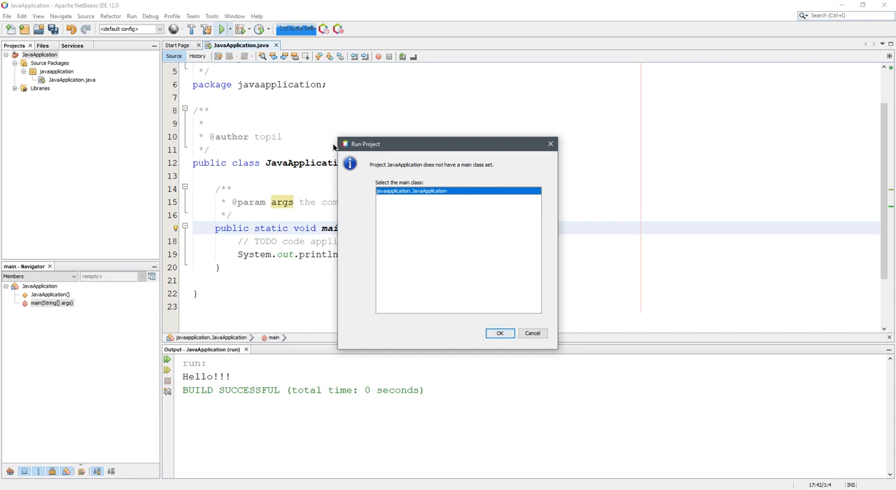
mouse_move(389, 172)
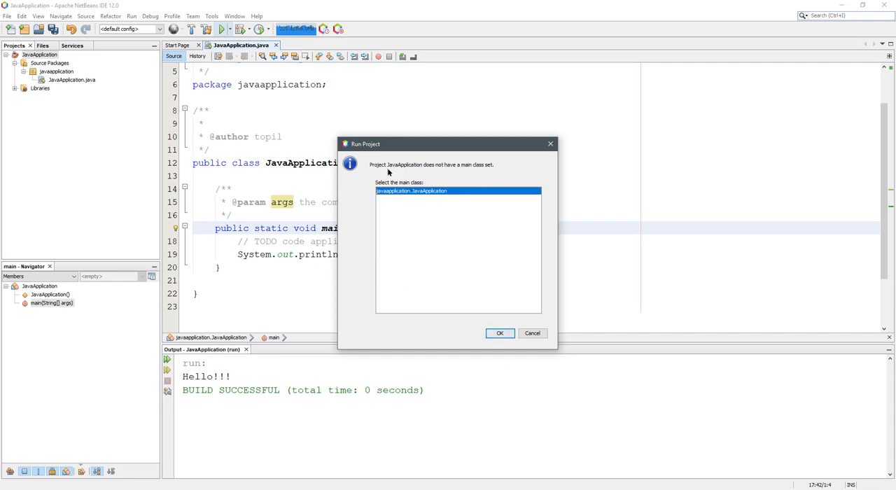
mouse_move(417, 244)
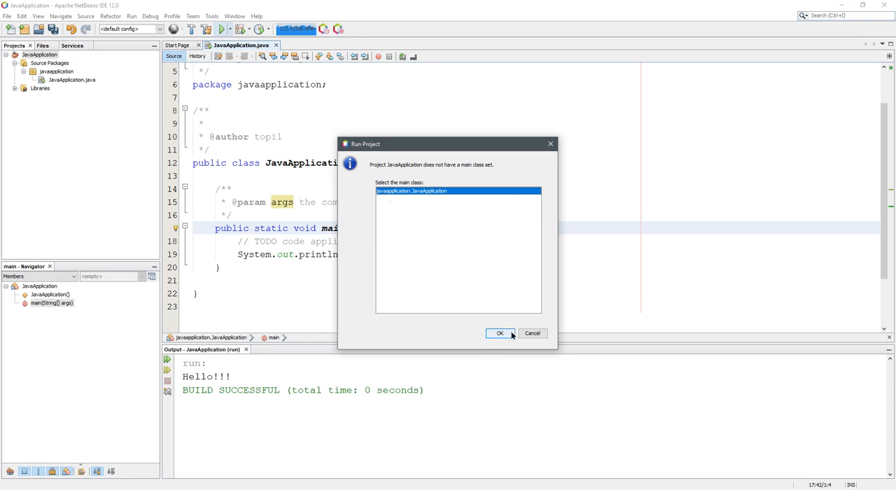
click(500, 334)
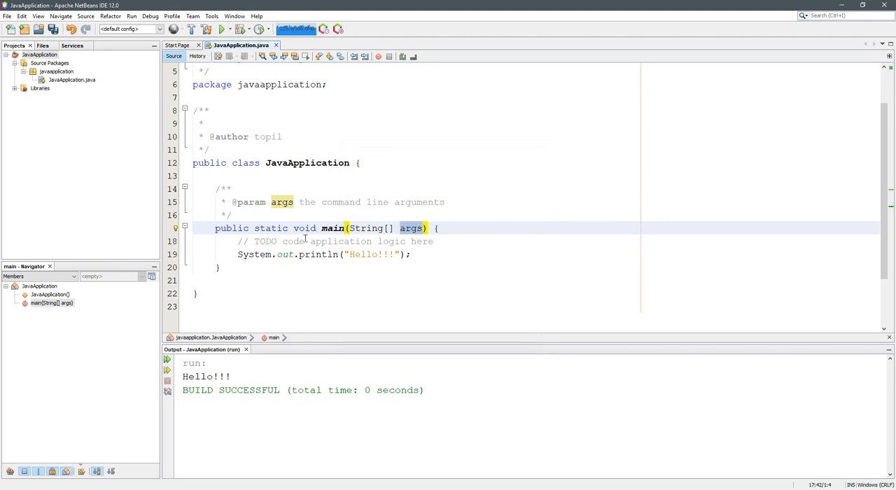
click(39, 55)
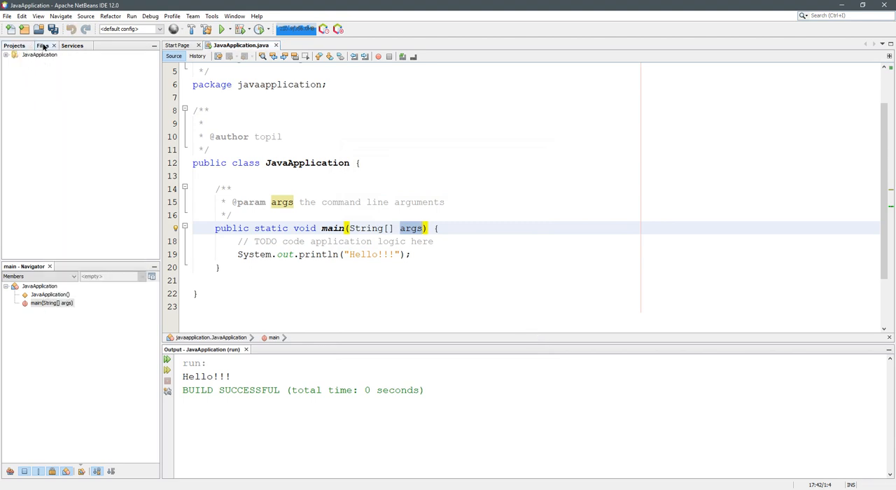
click(42, 46)
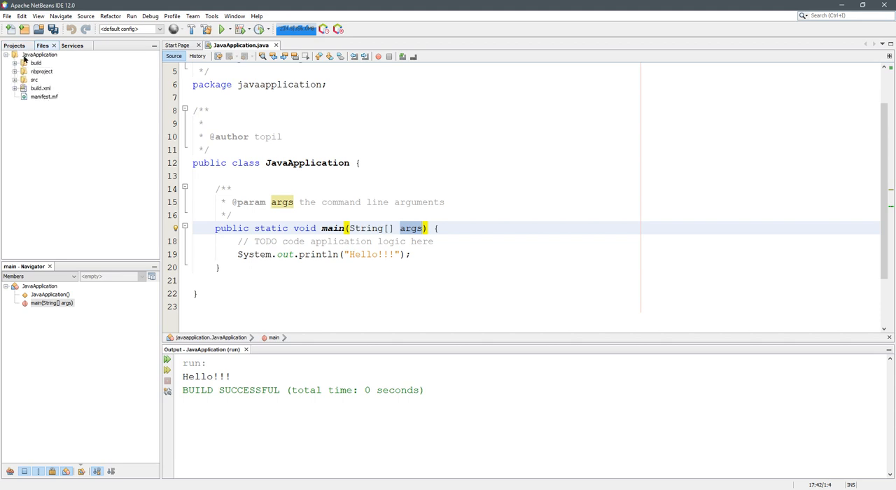
click(13, 44)
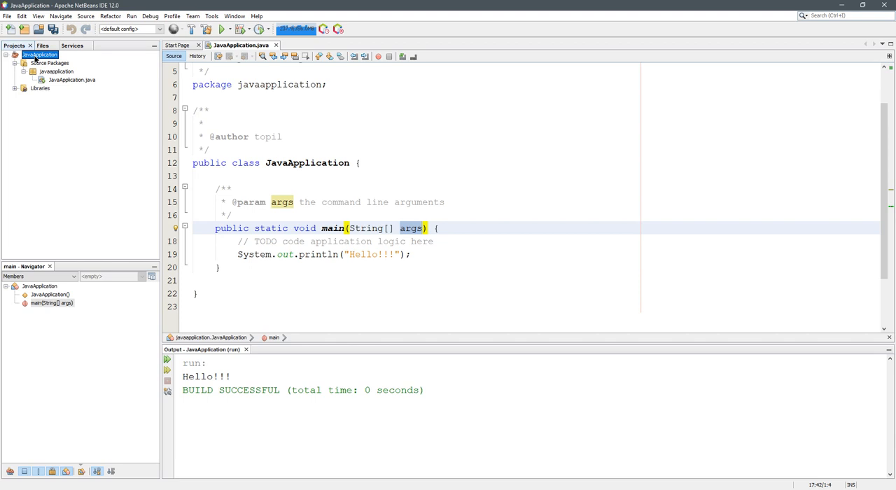
right_click(39, 55)
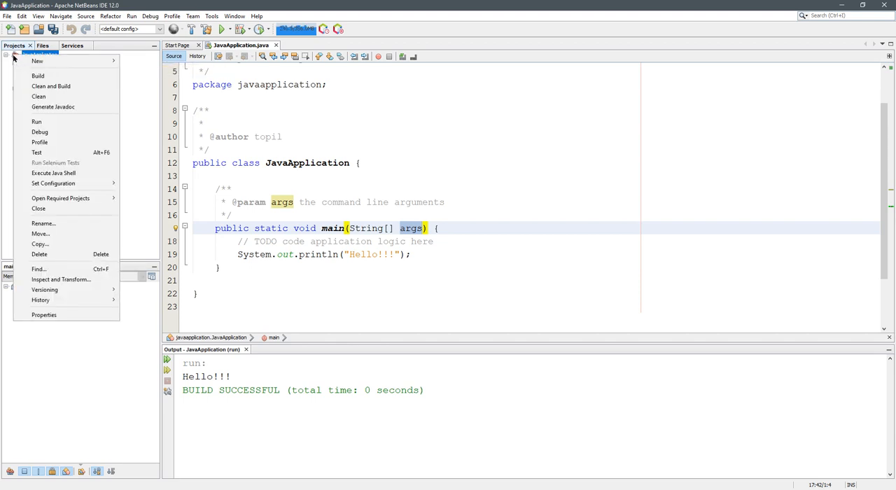
mouse_move(45, 314)
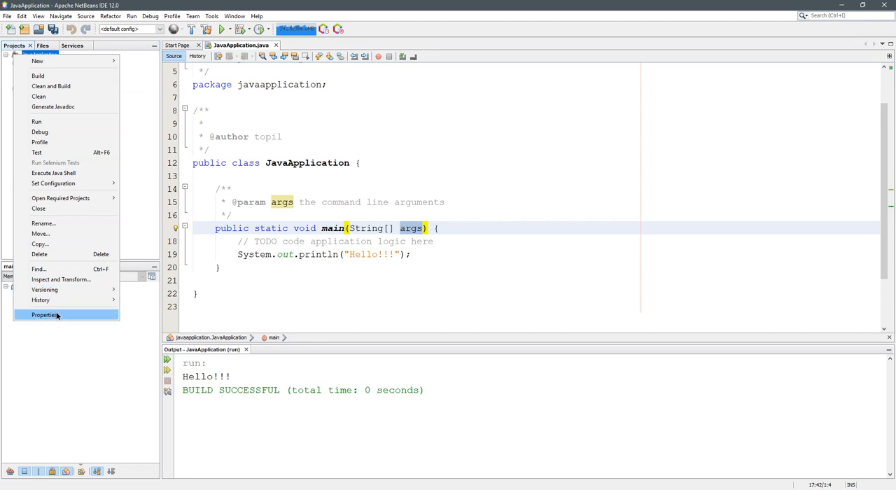
- Open JavaApplication's project Properties on the Run category
click(44, 315)
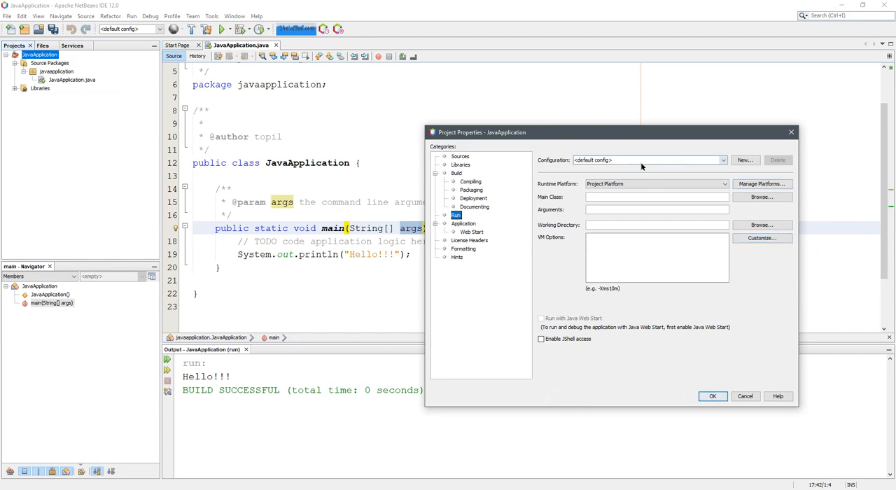
click(655, 197)
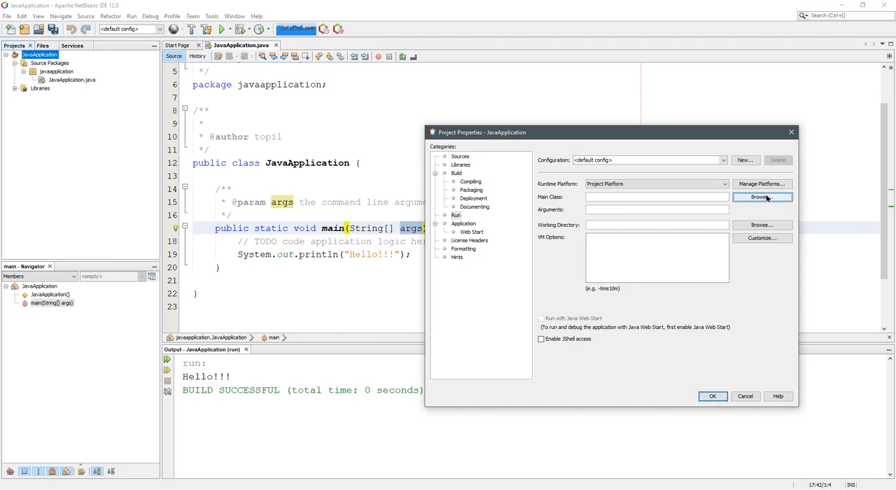
- Browse for and select javaapplication.JavaApplication as Main Class, then confirm with OK
click(762, 197)
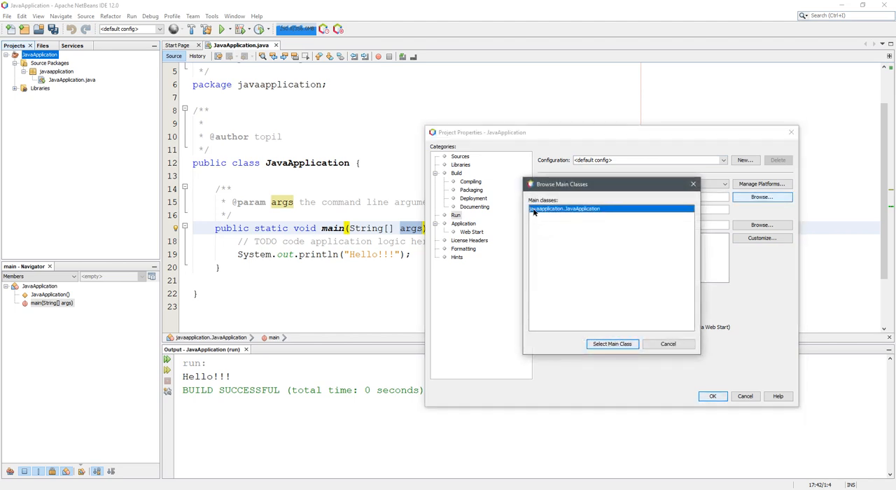
mouse_move(596, 213)
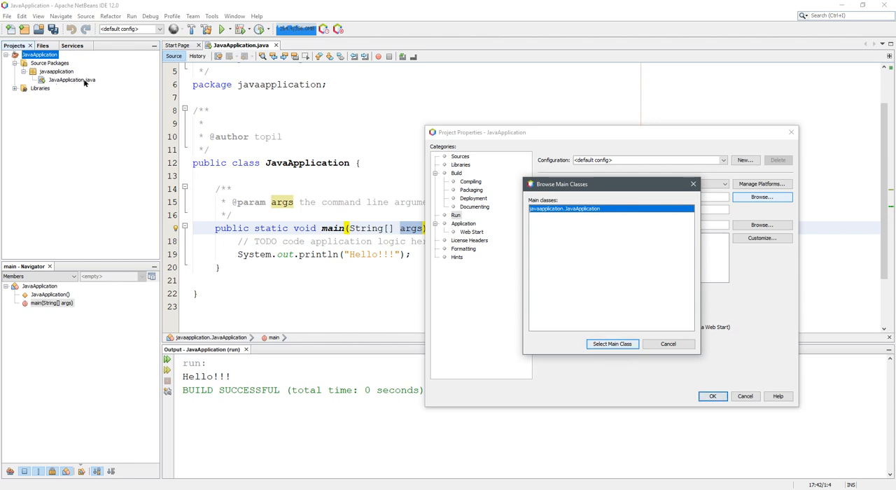
mouse_move(519, 333)
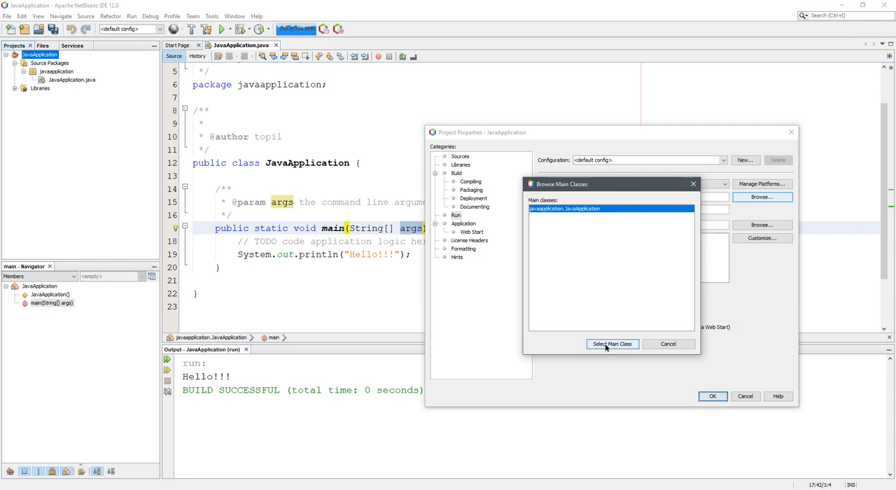
click(612, 344)
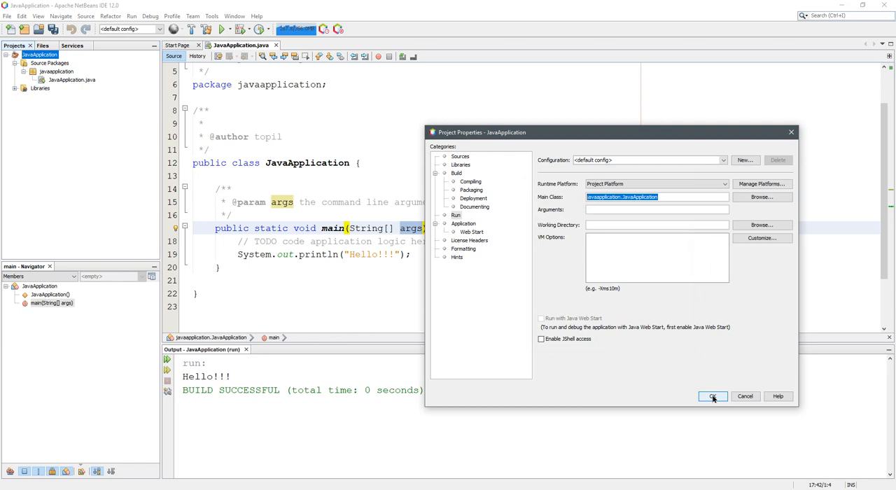
click(713, 396)
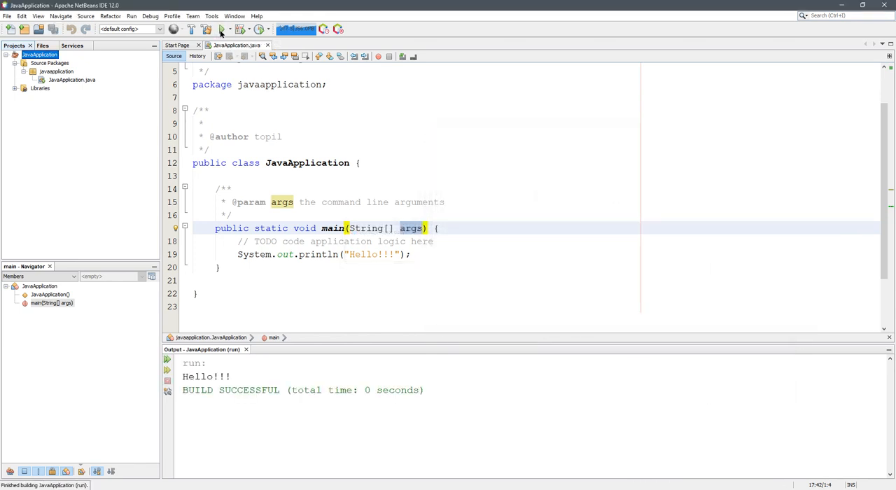
mouse_move(224, 28)
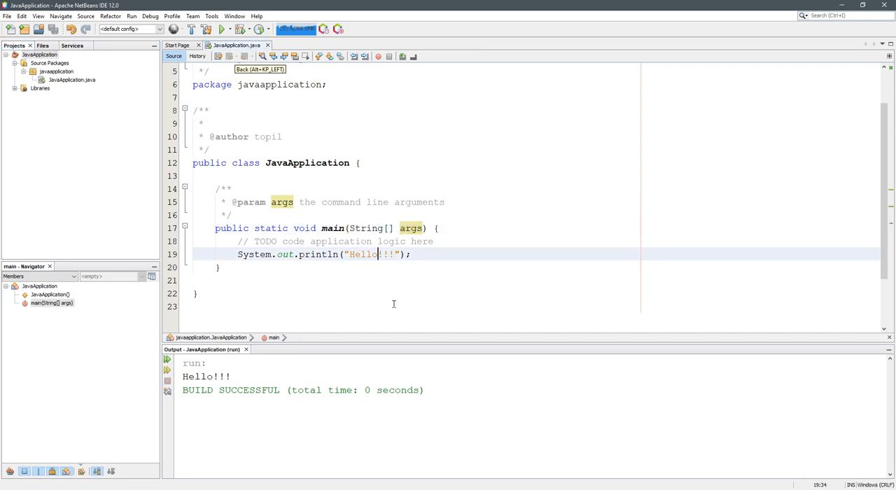
- Edit the println greeting on line 19 to read "Hello Dude!!!"
text(Du)
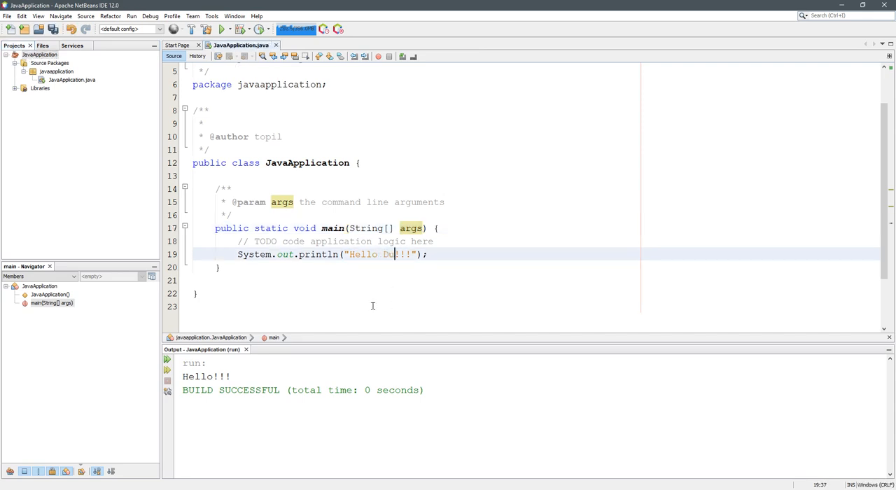
text(de)
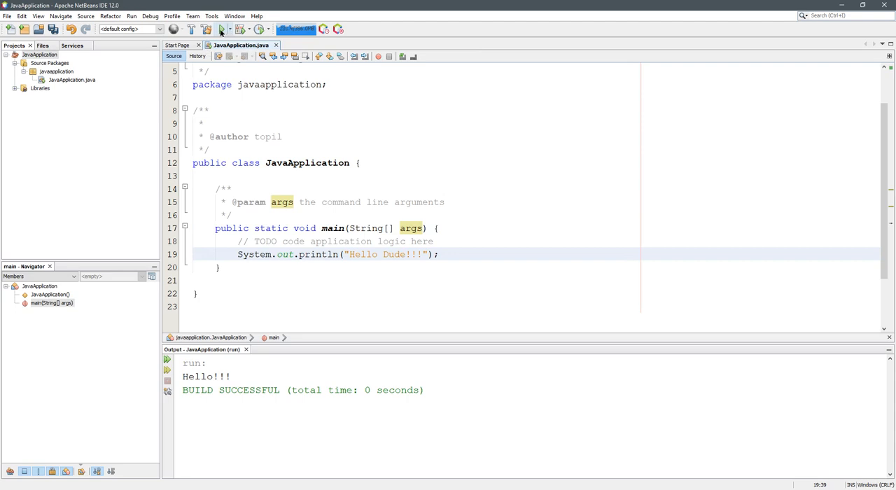